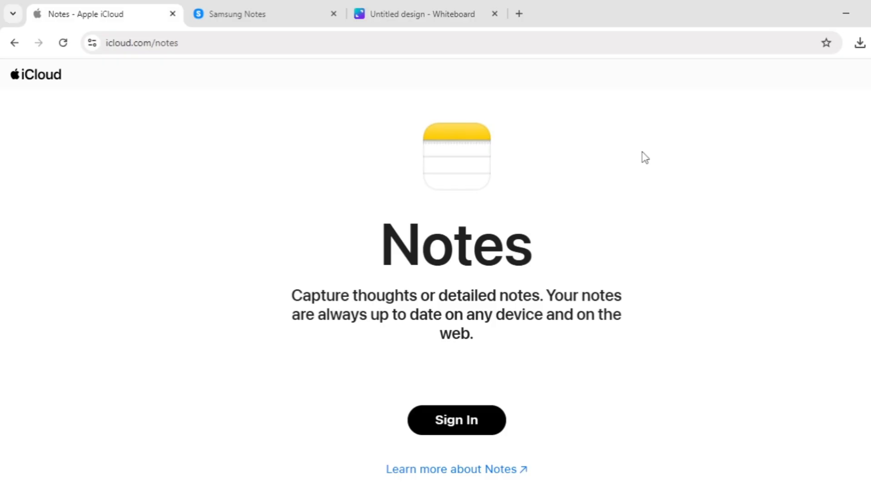
pyautogui.moveTo(472, 297)
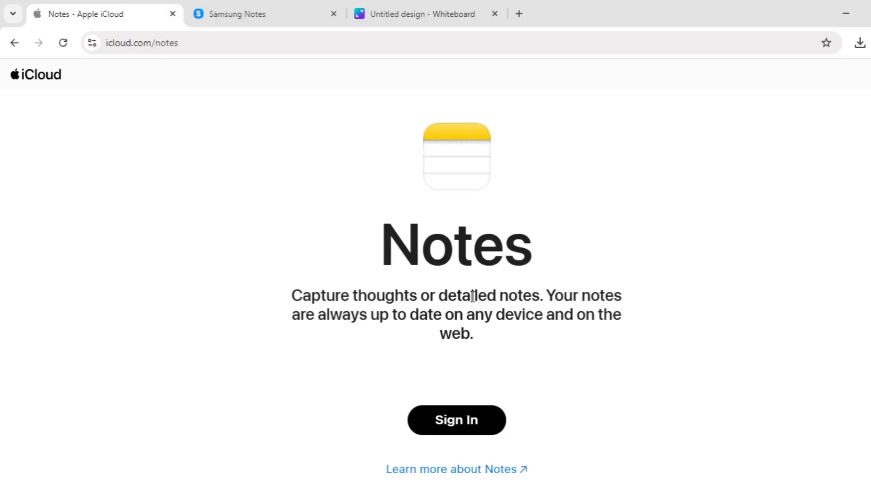
pyautogui.moveTo(620, 236)
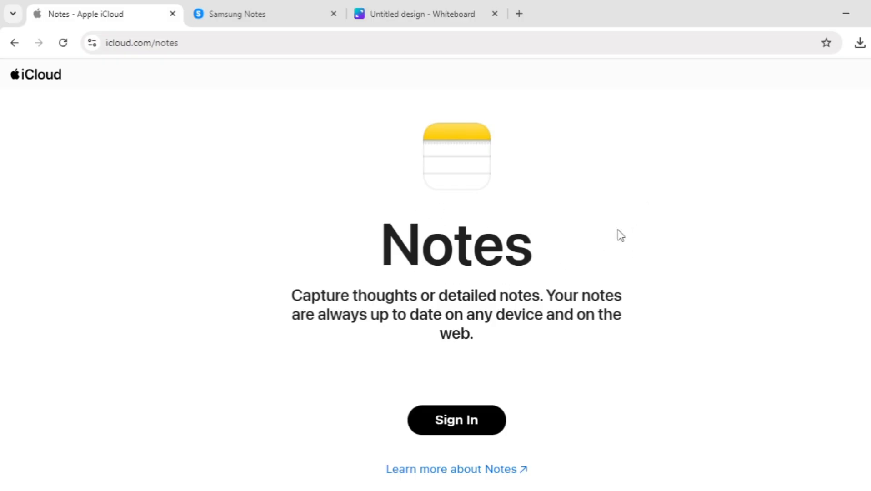
pyautogui.moveTo(666, 220)
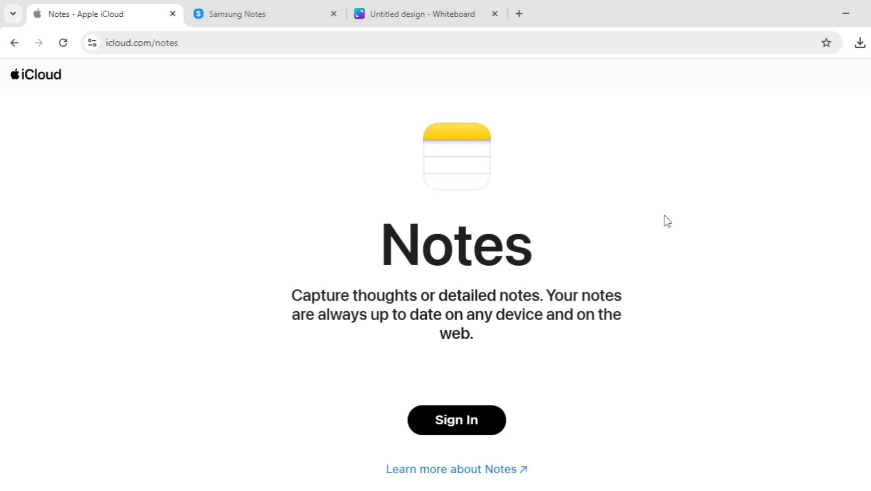
# Review the Samsung Notes overview page, then view the Canva Apple vs Samsung Notes comparison table.
pyautogui.click(239, 14)
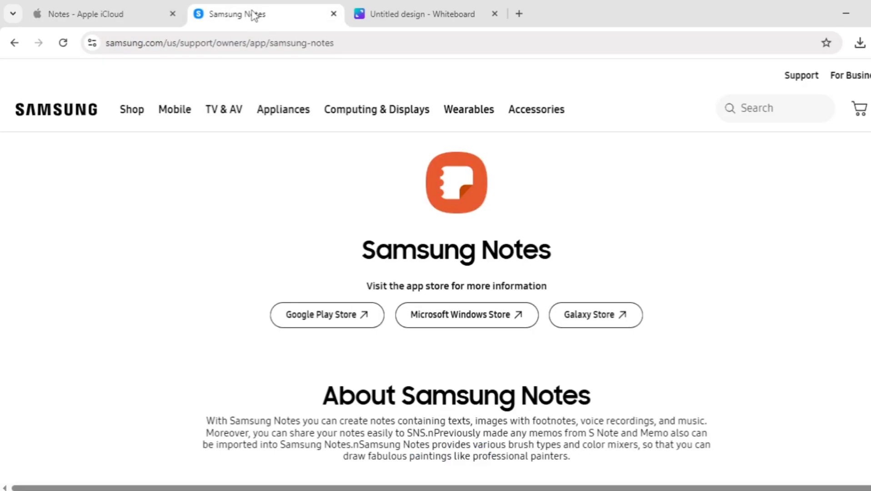
pyautogui.moveTo(425, 235)
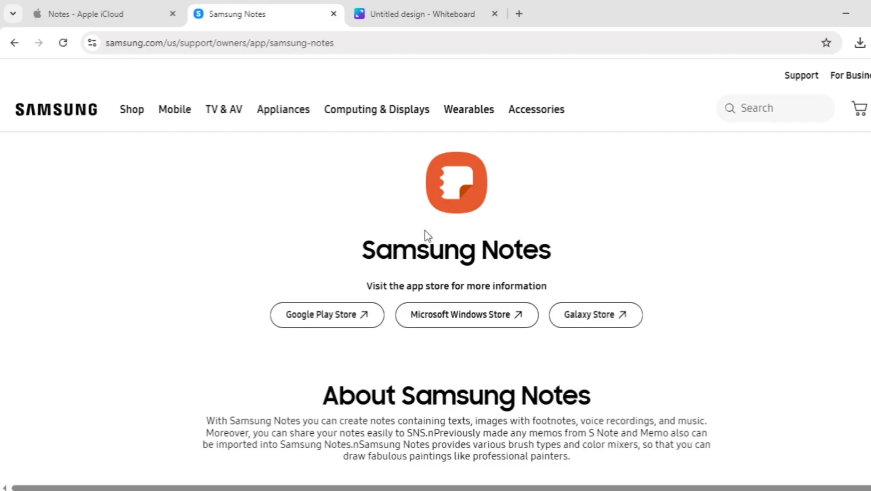
pyautogui.moveTo(816, 293)
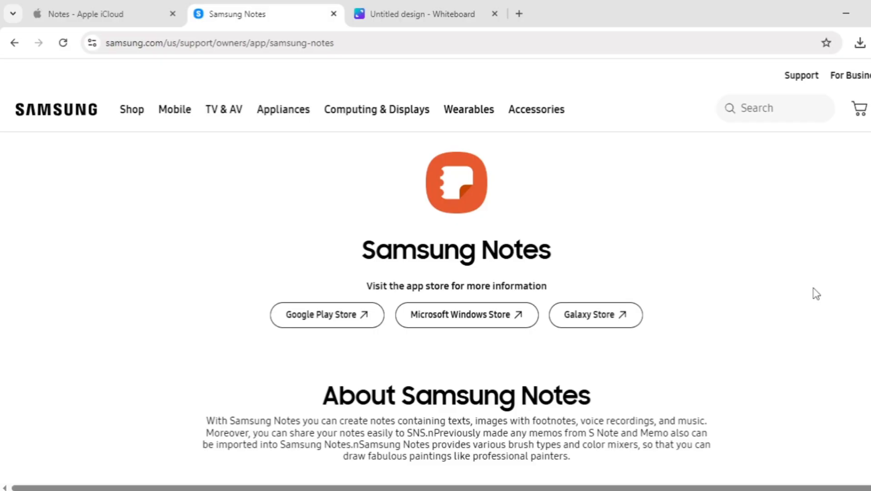
pyautogui.click(422, 14)
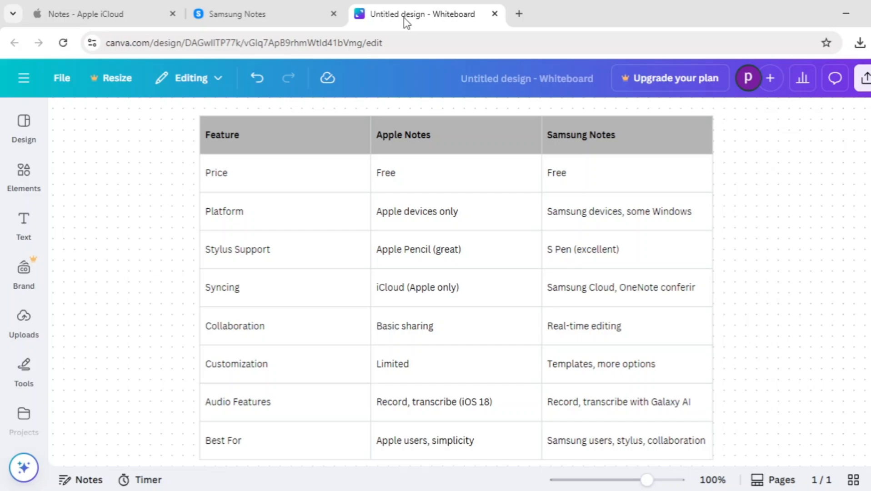
pyautogui.moveTo(816, 246)
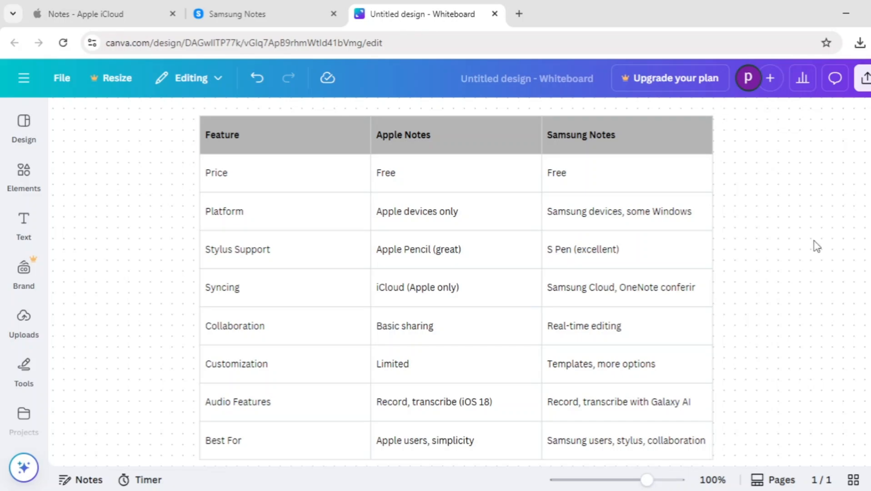